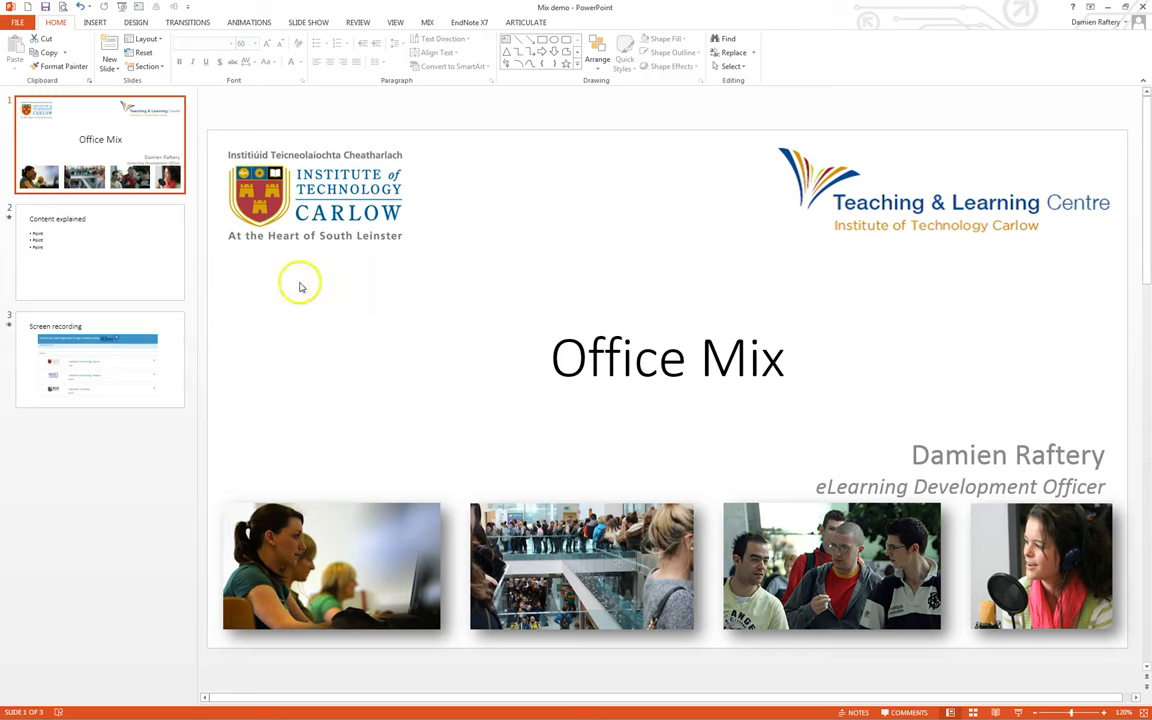
mouse_move(277, 272)
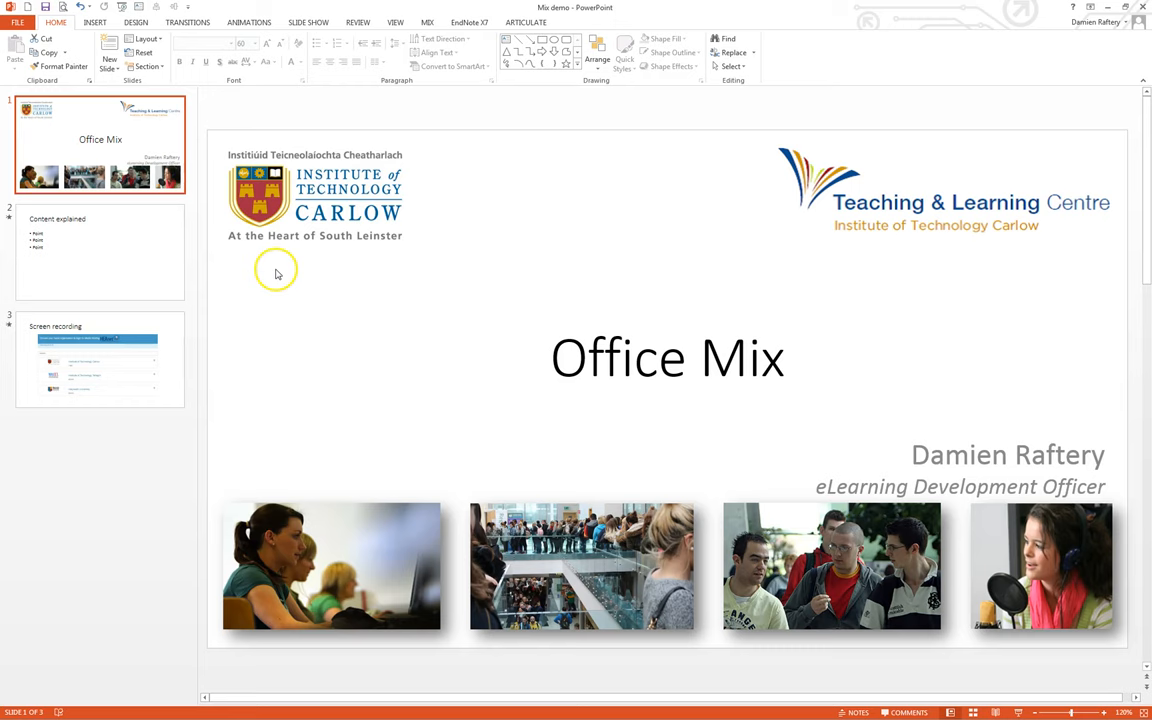
Step: Browse the Slide Show tab's setup options, then the Insert tab's content options
left_click(308, 21)
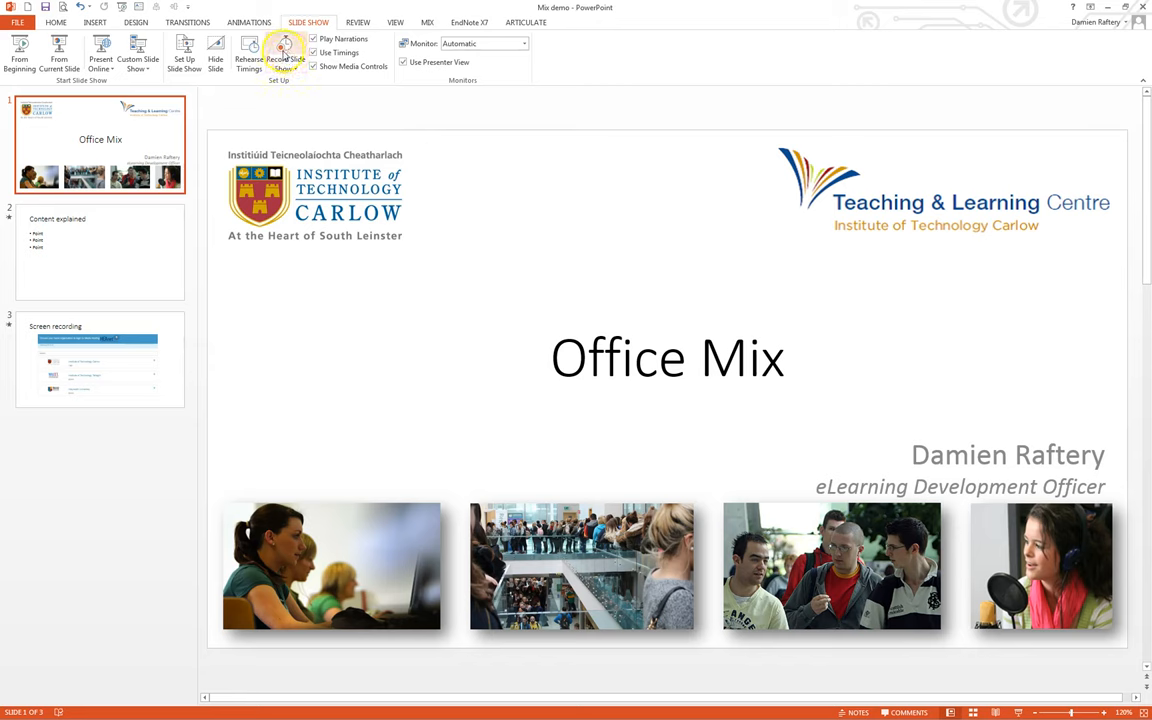
left_click(94, 21)
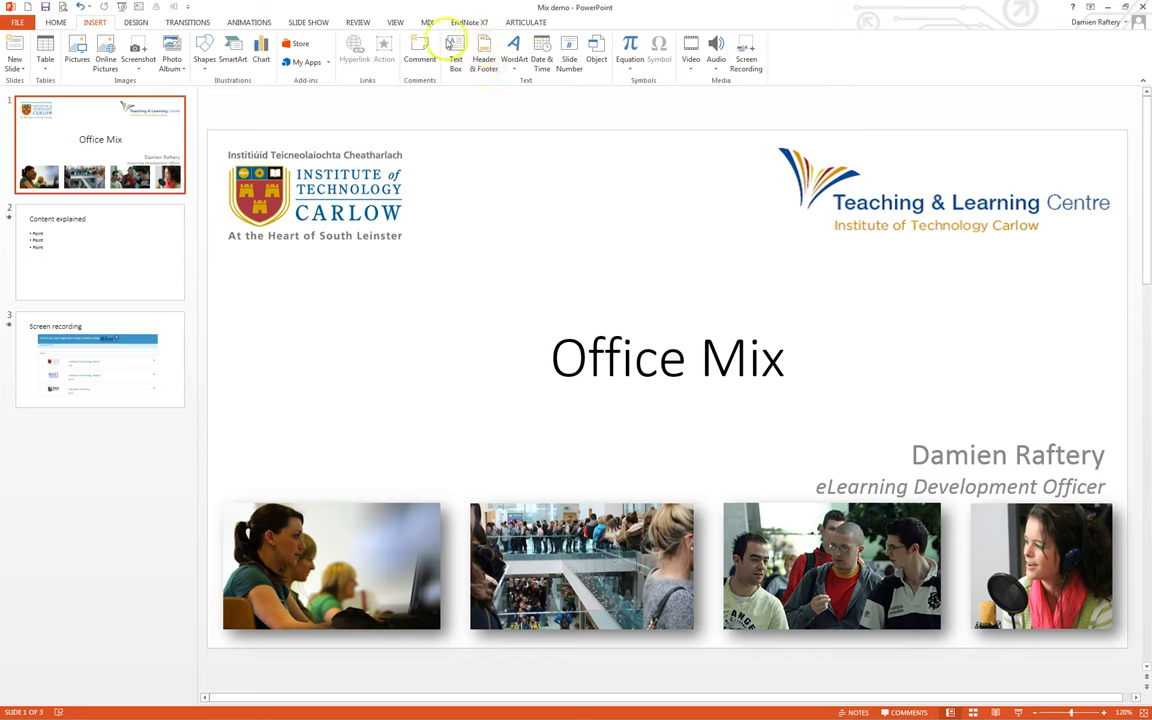
Step: Show the Mix tab and browse its recording, video and export tools
left_click(427, 22)
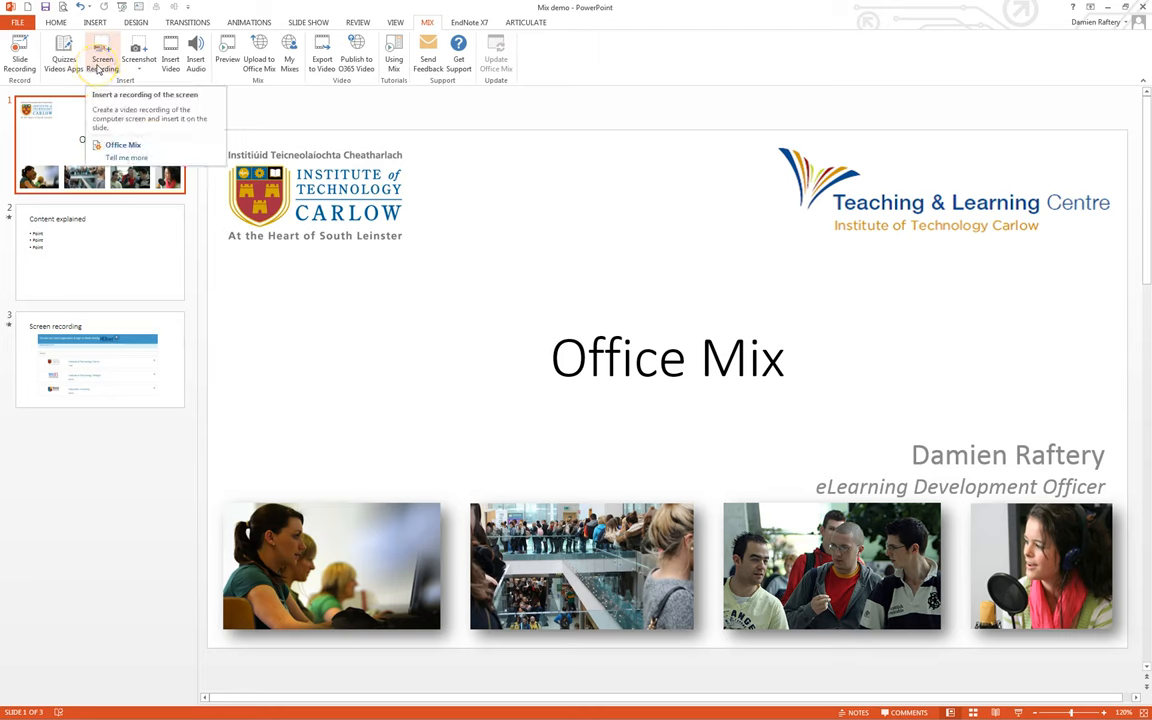
mouse_move(63, 50)
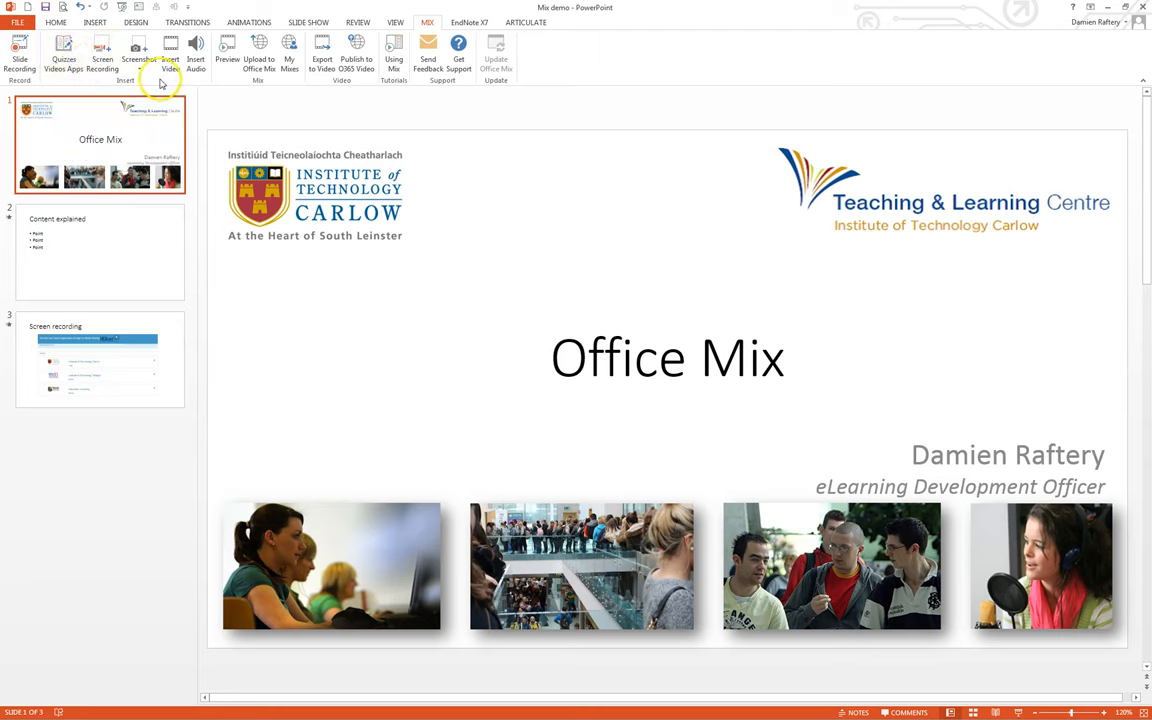
mouse_move(171, 50)
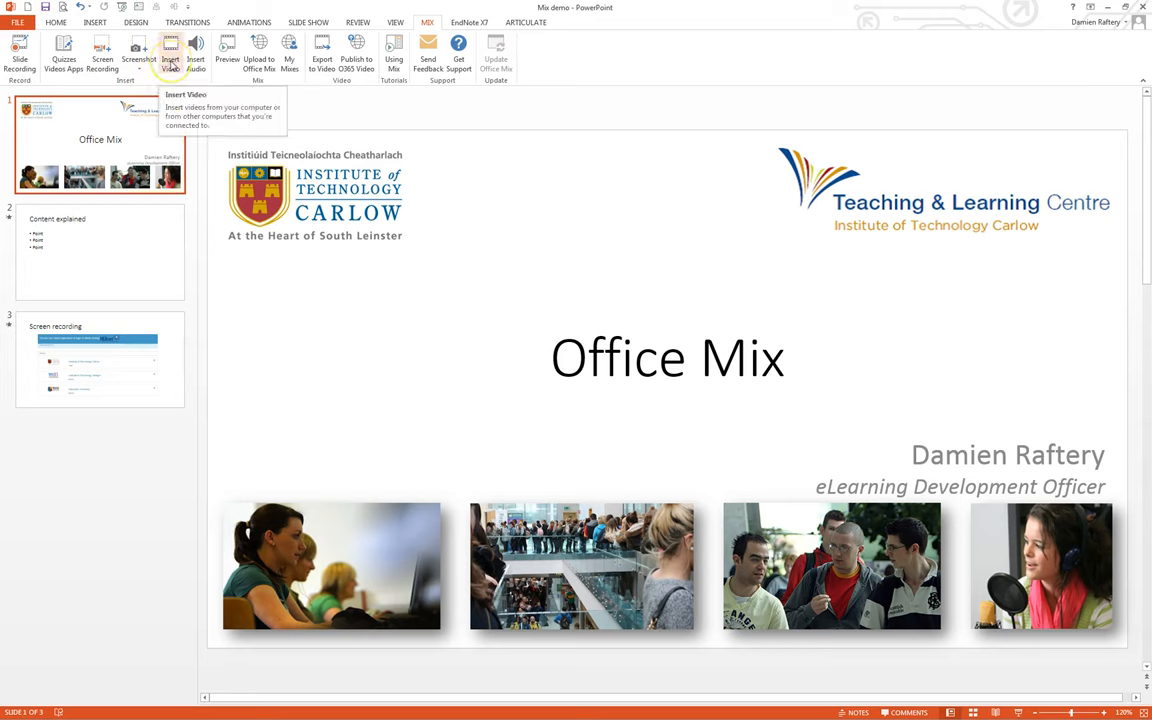
mouse_move(305, 57)
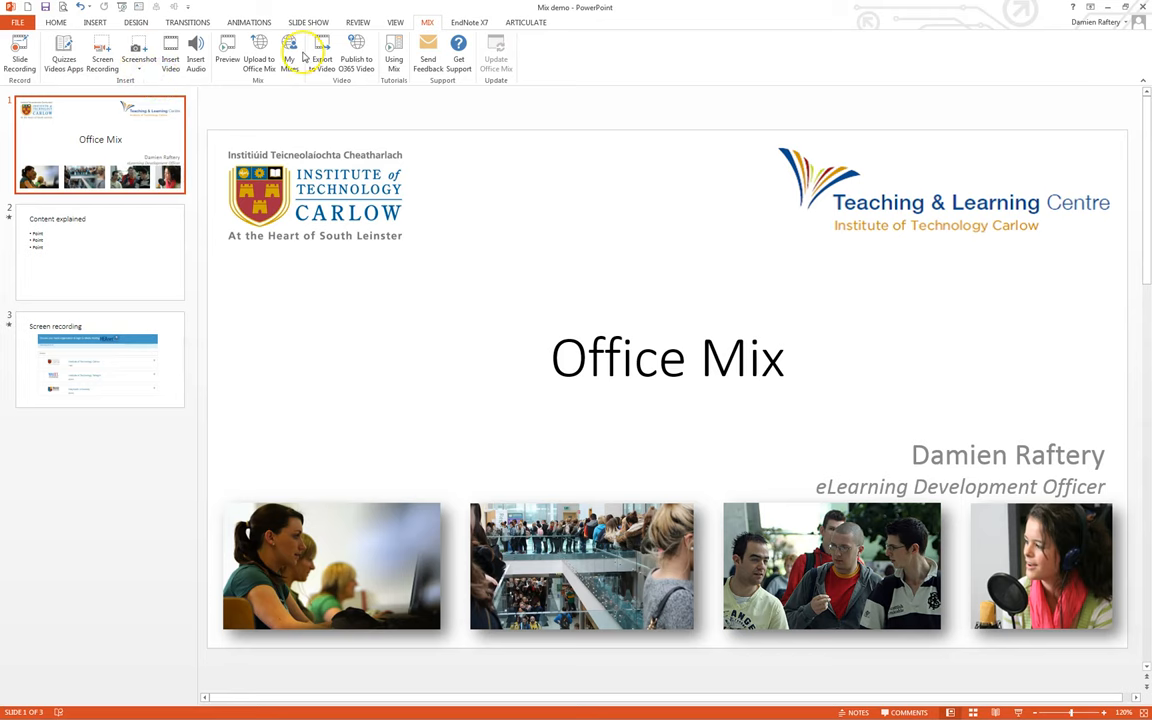
left_click(322, 50)
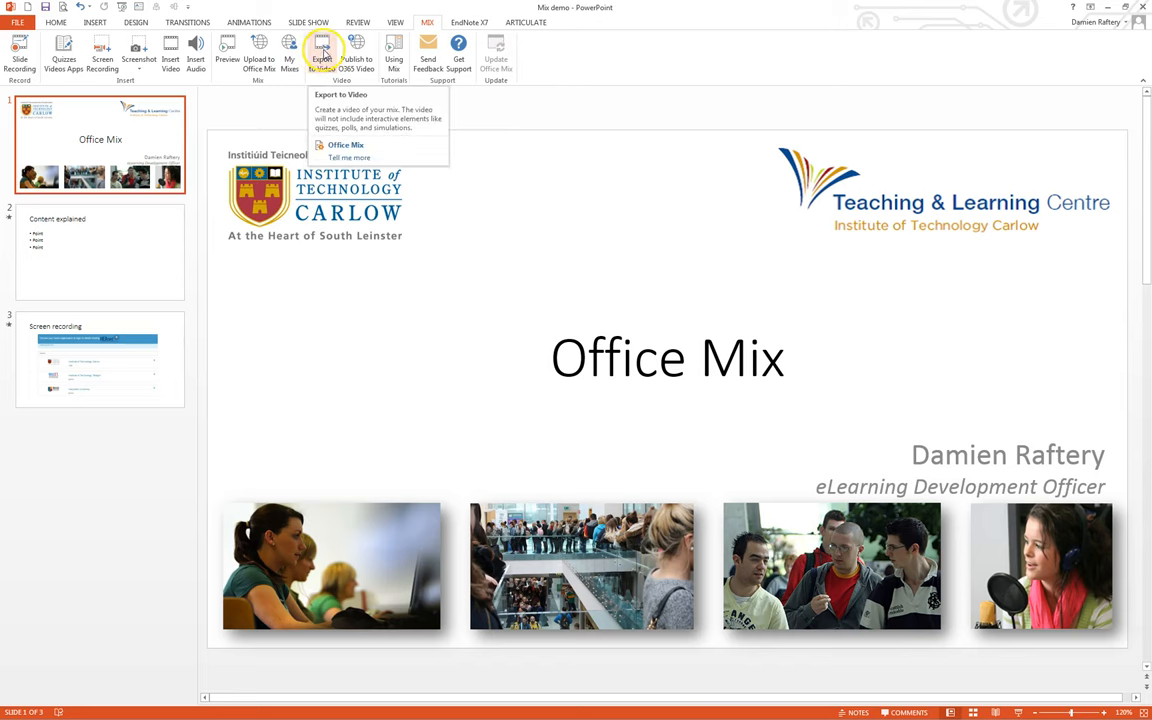
mouse_move(259, 48)
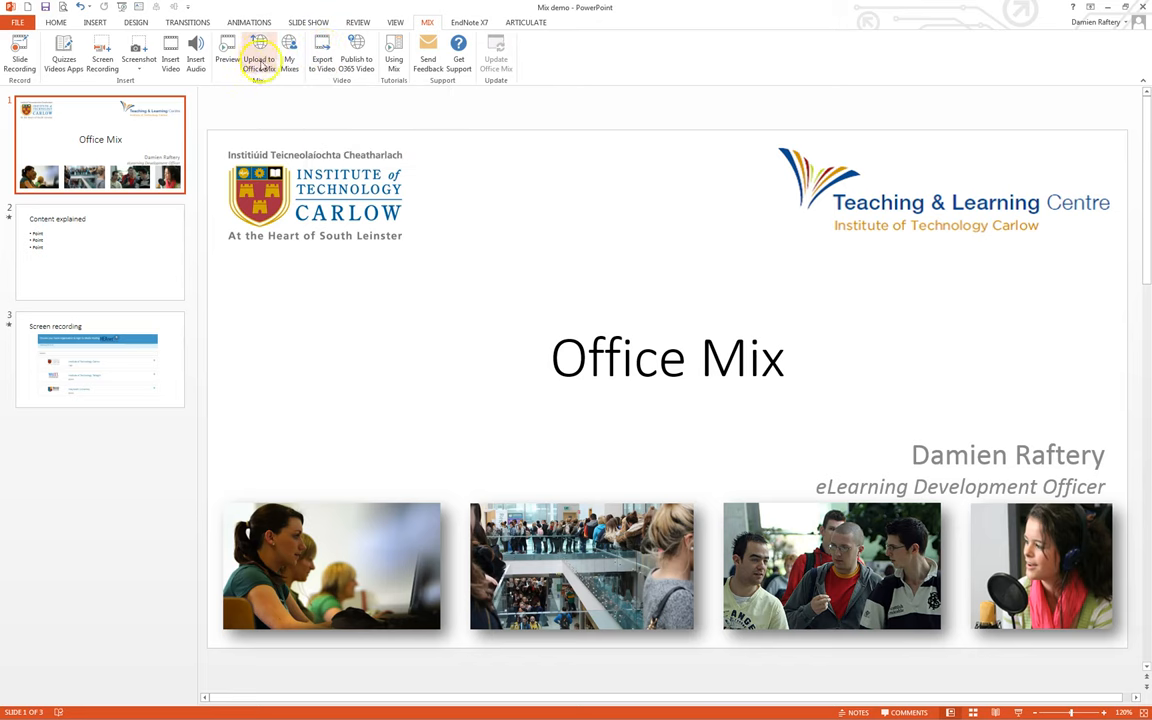
mouse_move(259, 48)
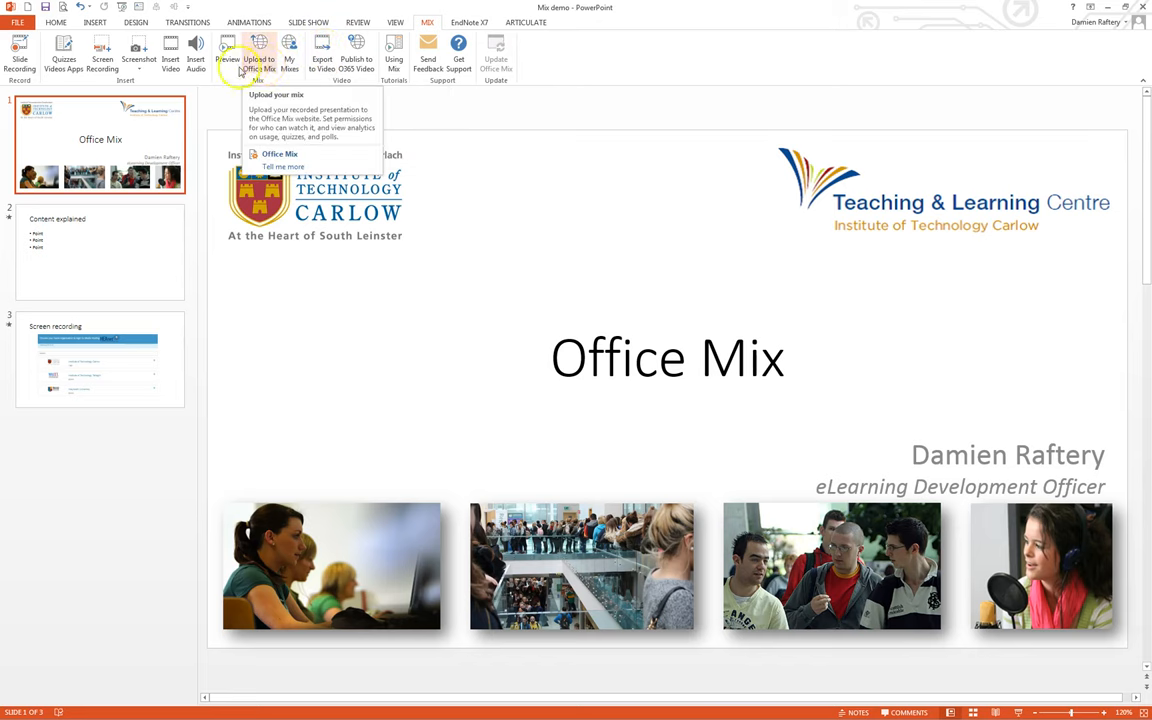
mouse_move(63, 48)
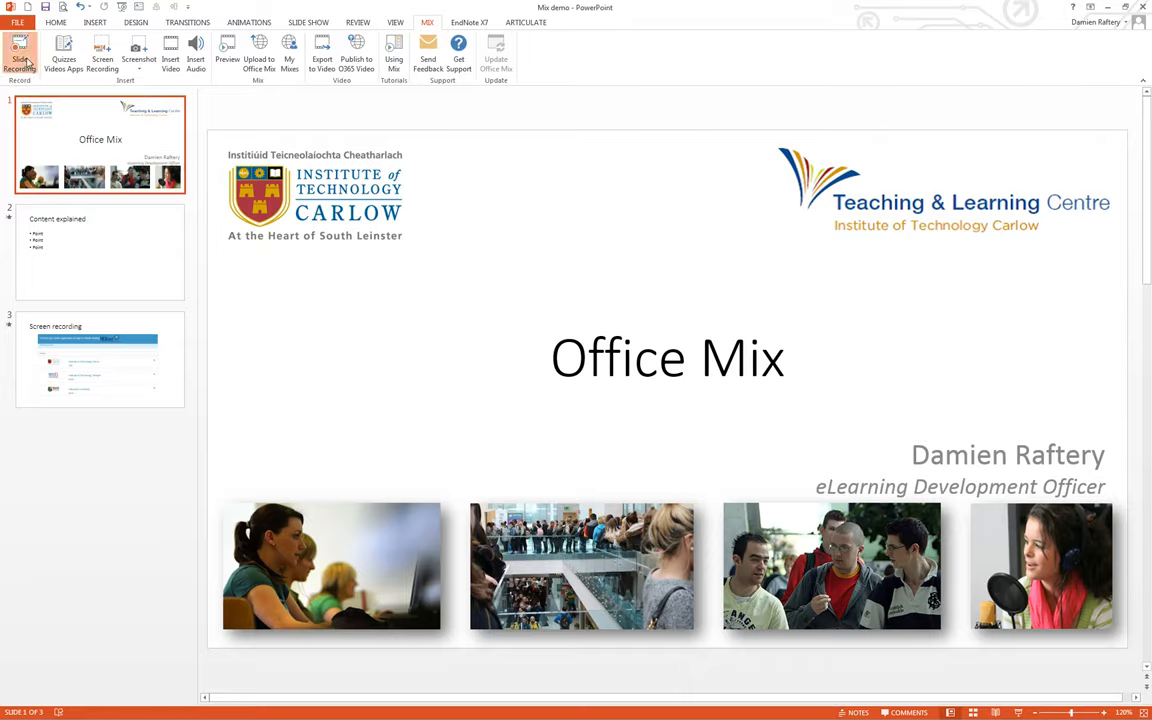
Step: Open Slide Recording and begin recording the Office Mix title slide
left_click(18, 50)
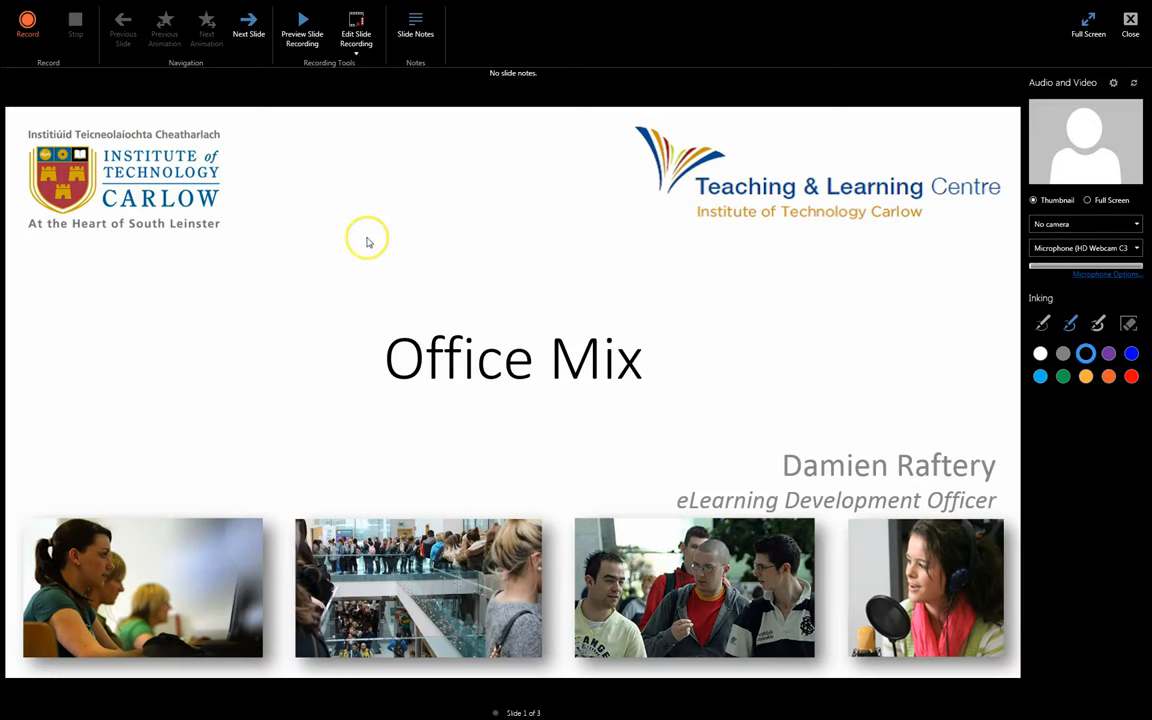
mouse_move(408, 242)
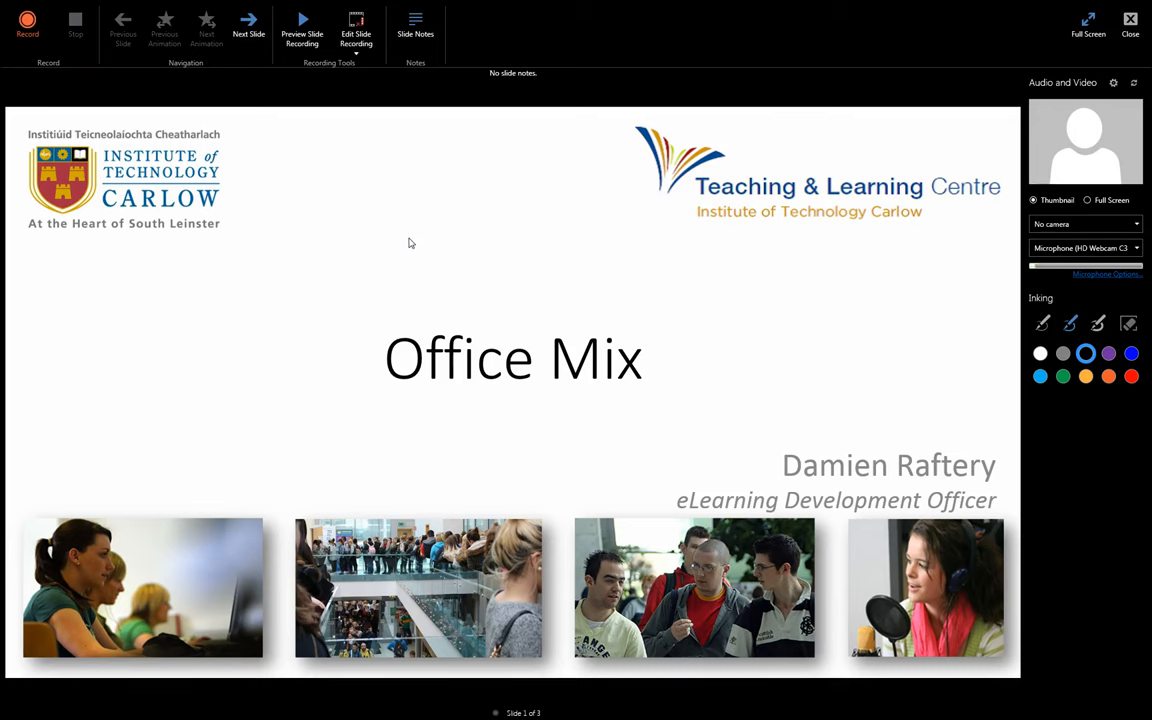
left_click(27, 20)
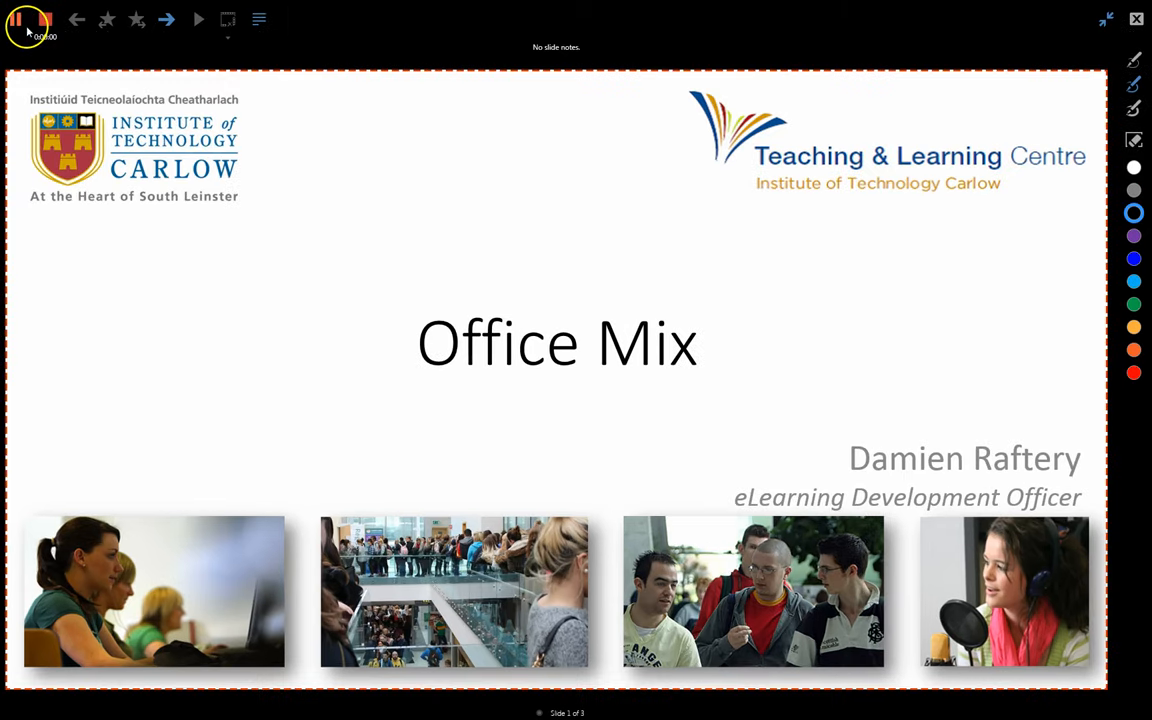
Step: Circle the title in black ink, add an orange stroke, and reveal the third bullet
left_click(18, 18)
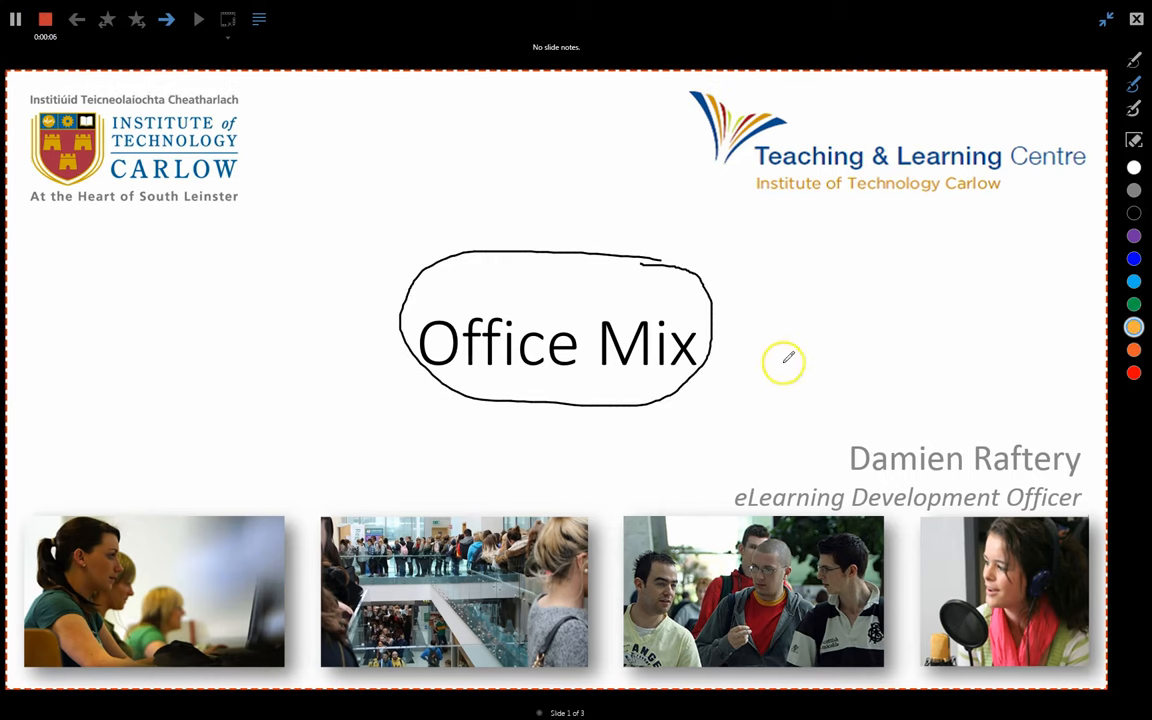
left_click_drag(785, 358, 900, 357)
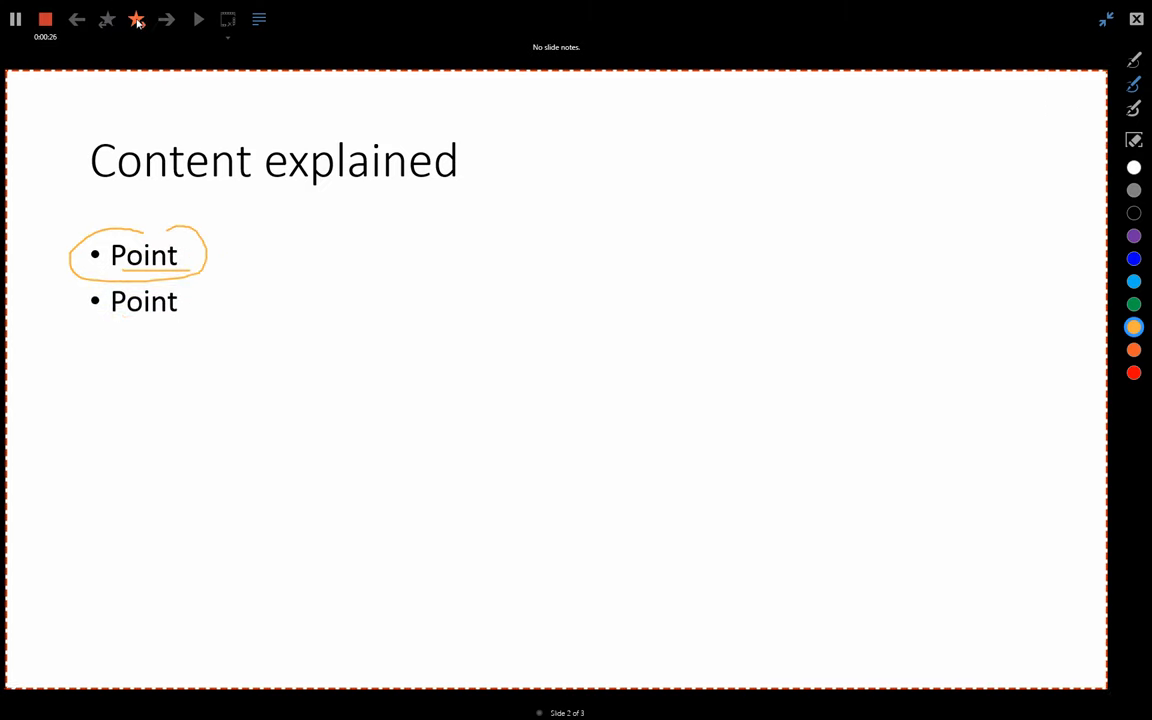
left_click(167, 19)
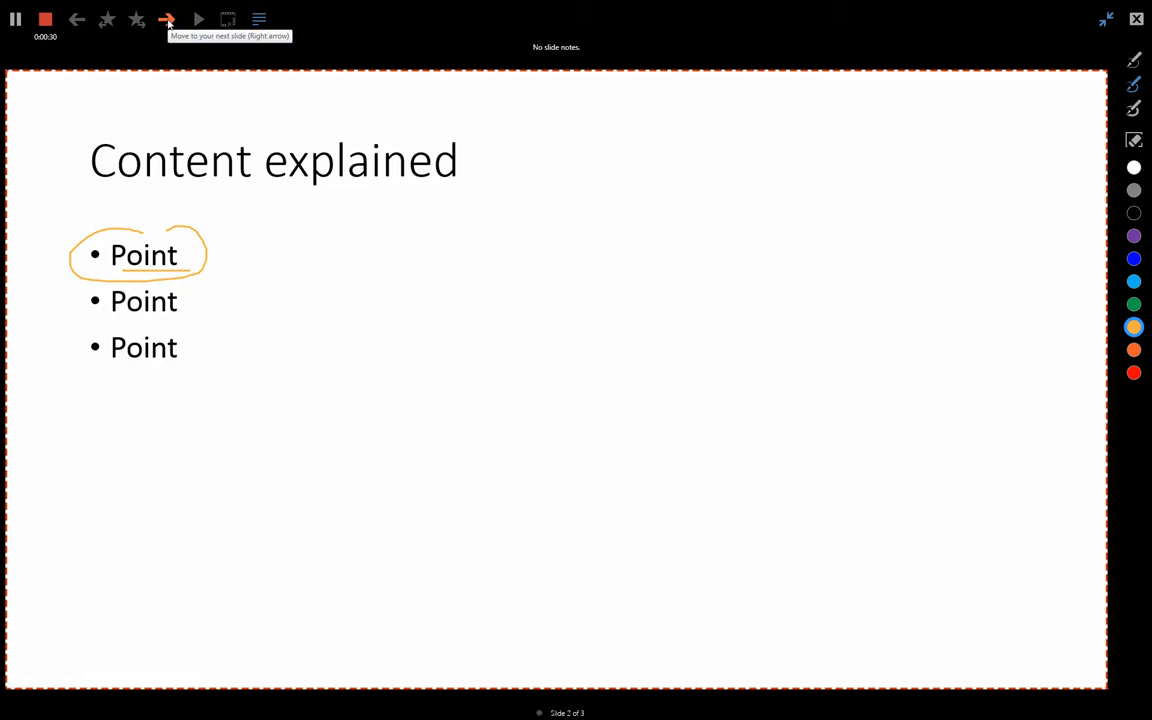
Step: Underline the Screen recording title in orange, stop recording, and keep slide 3's existing recording
left_click(167, 19)
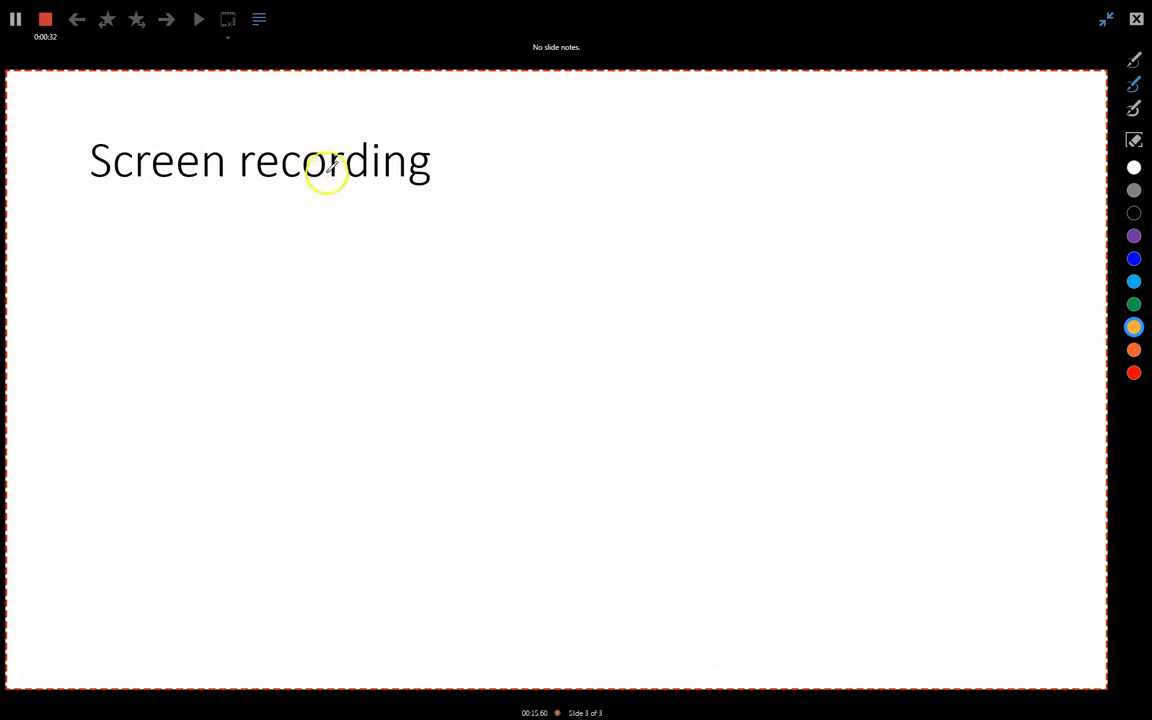
left_click_drag(100, 185, 430, 180)
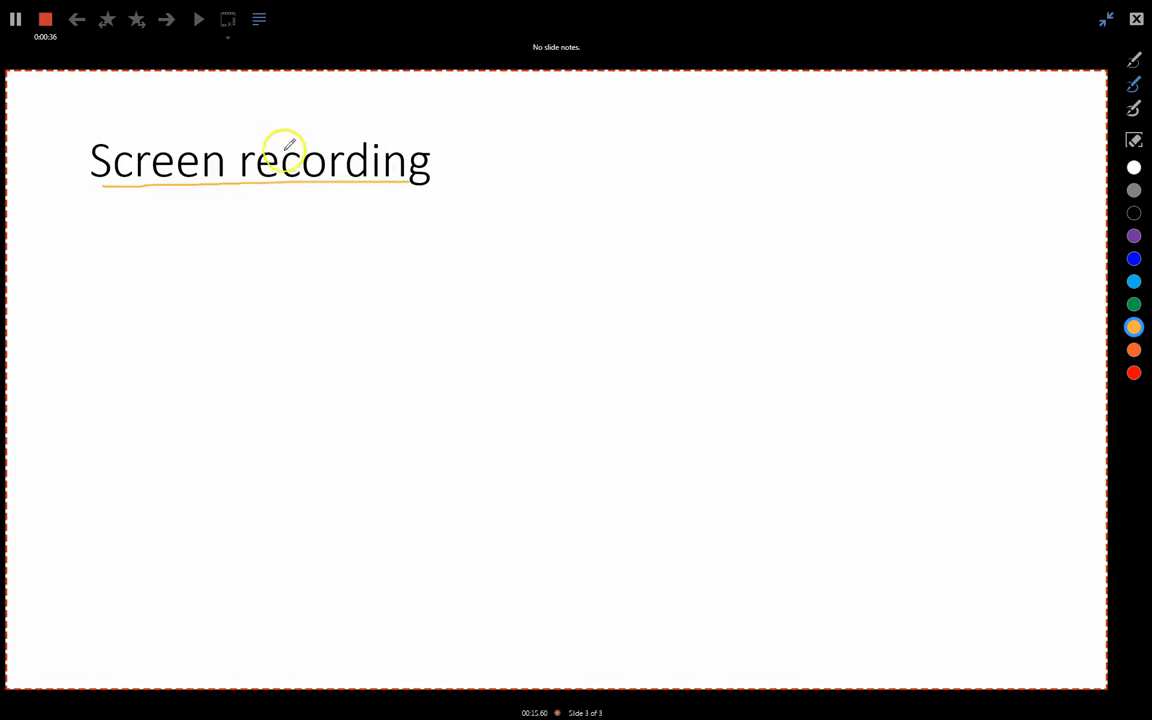
mouse_move(479, 350)
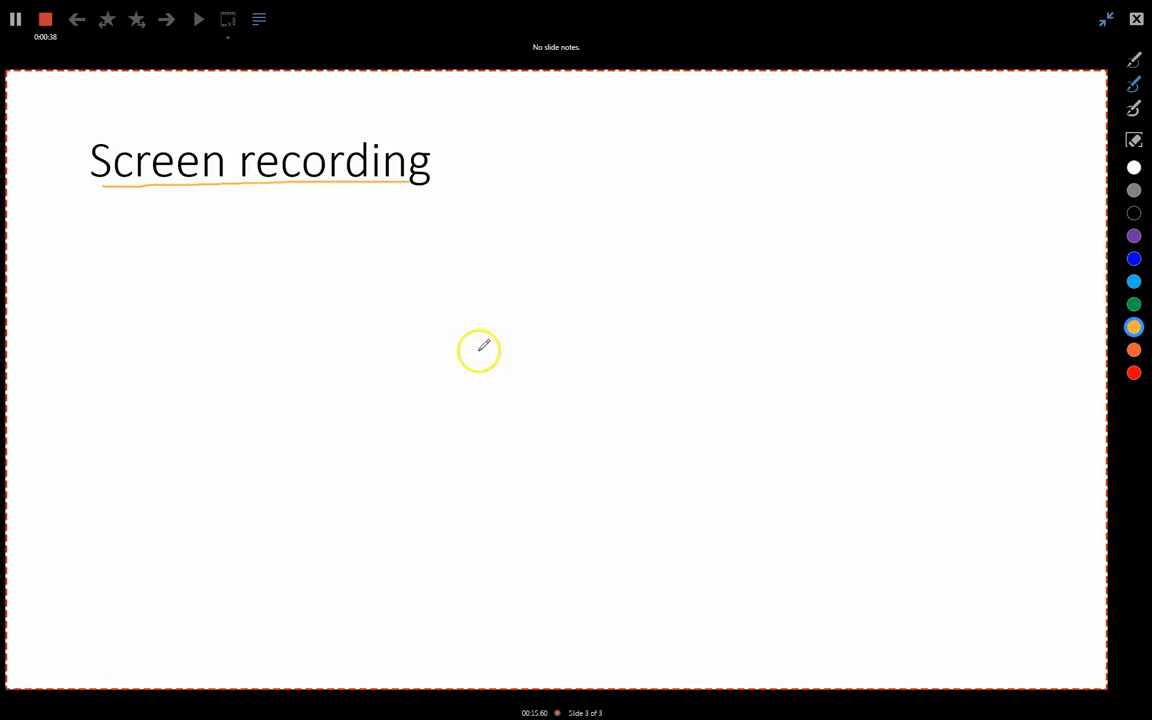
mouse_move(467, 450)
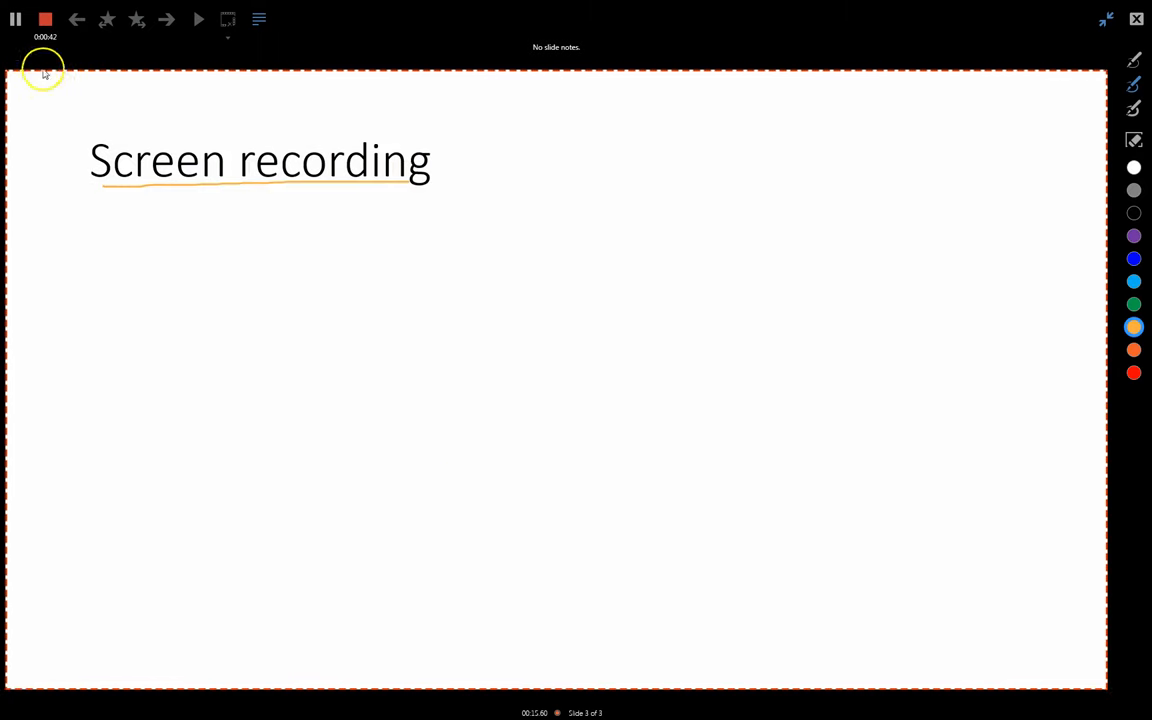
left_click(45, 19)
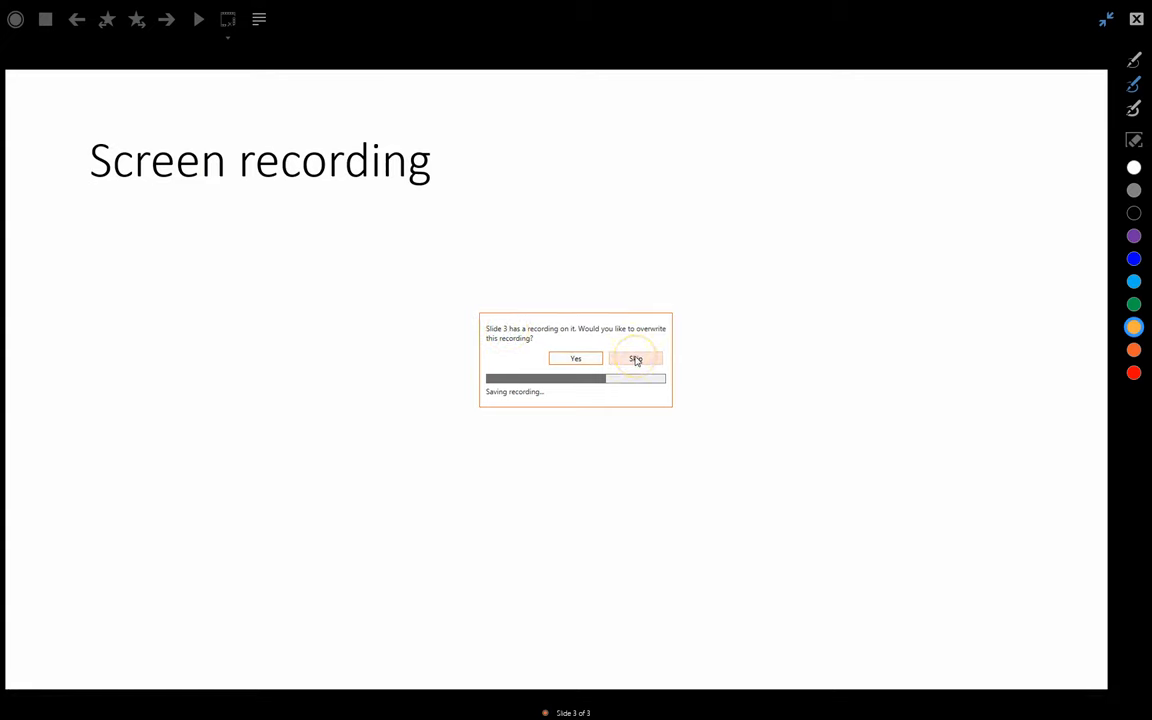
left_click(636, 358)
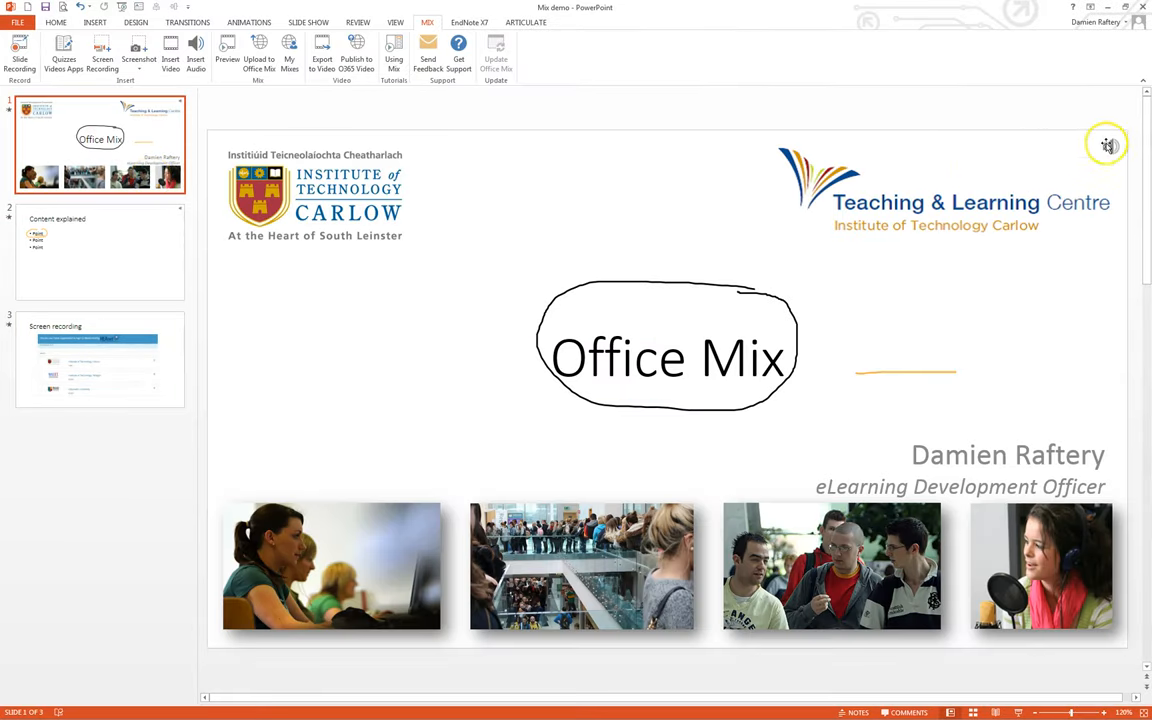
Step: Show the title slide's audio playback controls, then move to the Content explained slide
left_click(1107, 145)
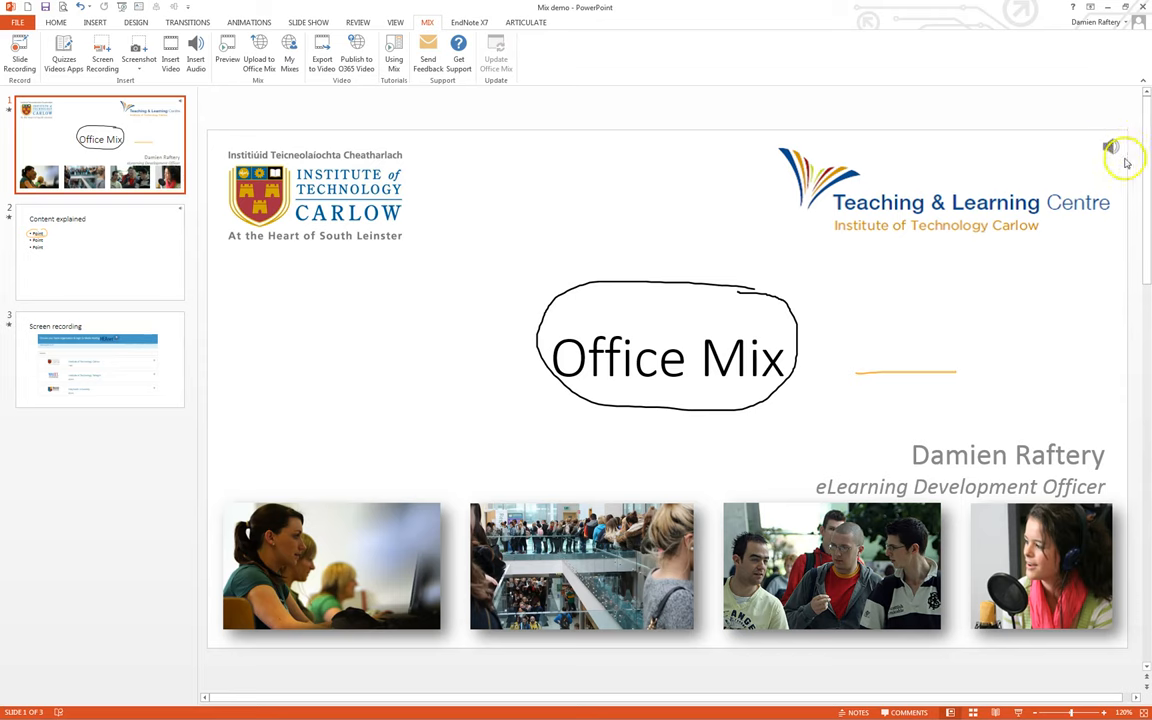
left_click(1112, 147)
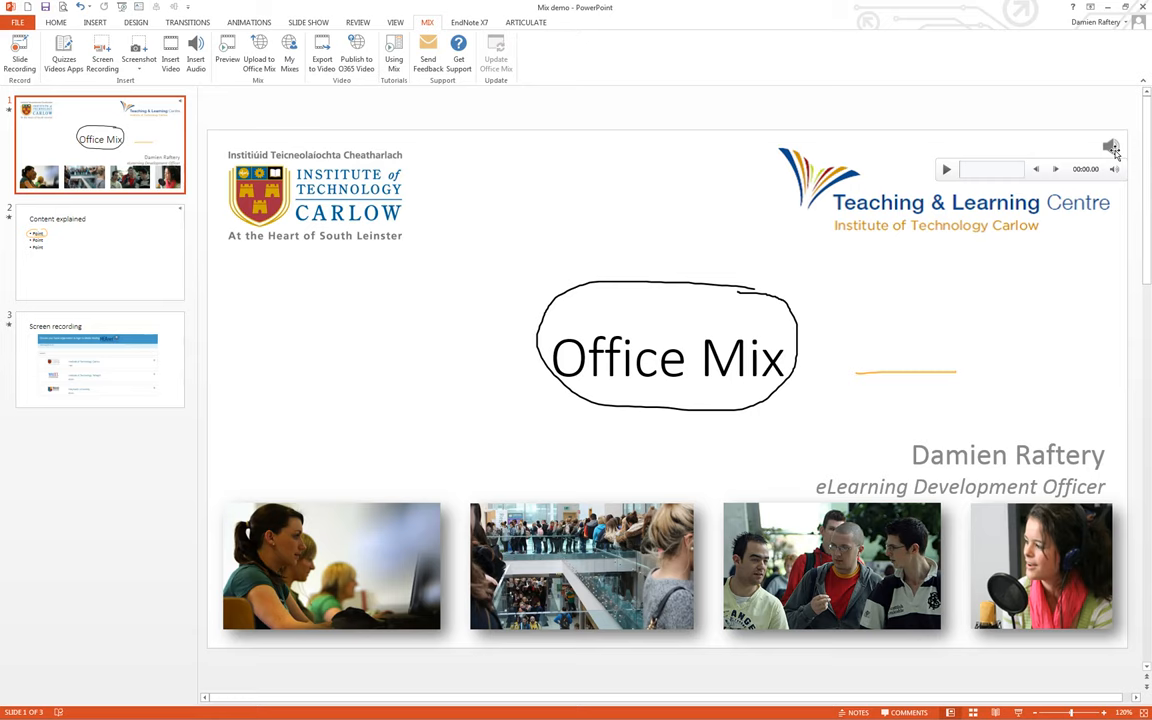
left_click(99, 250)
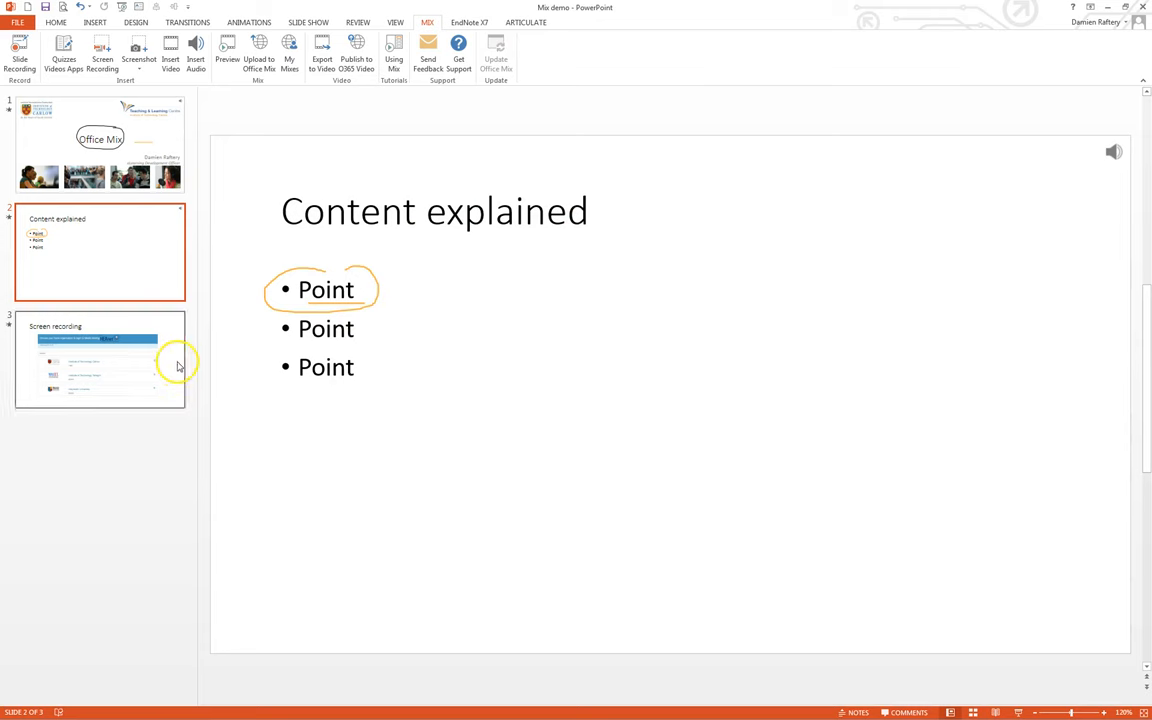
Step: Open slide 3, the Screen recording slide with its embedded login-page capture
left_click(99, 360)
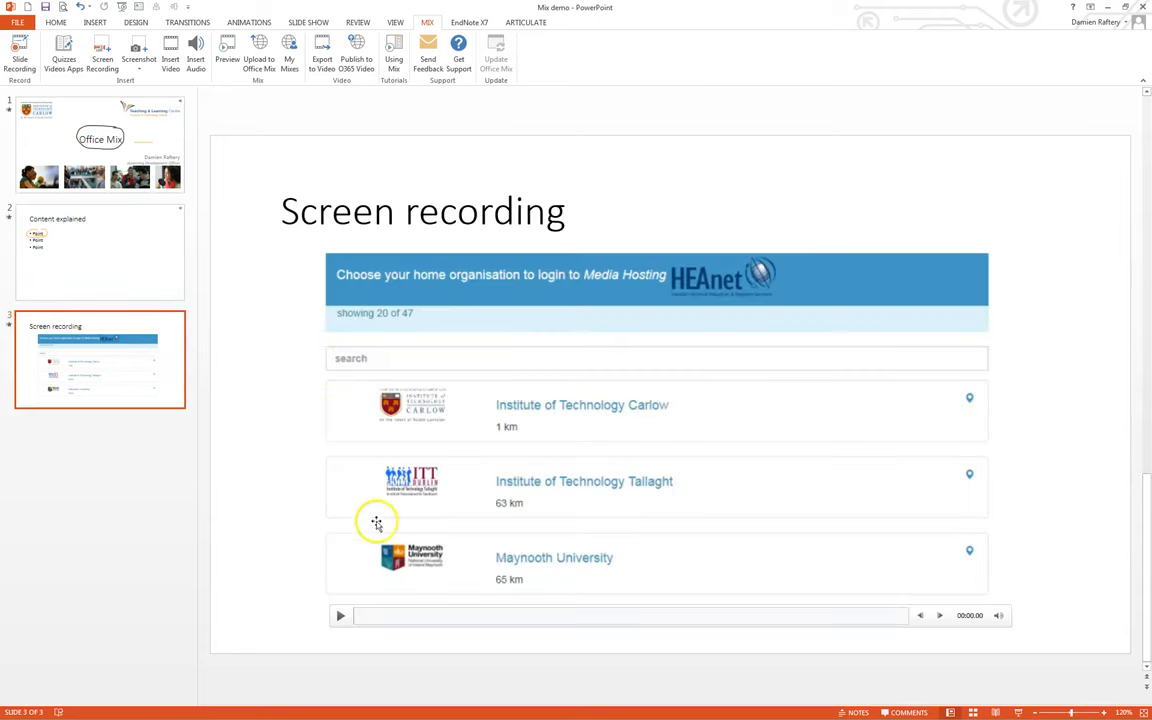
mouse_move(418, 531)
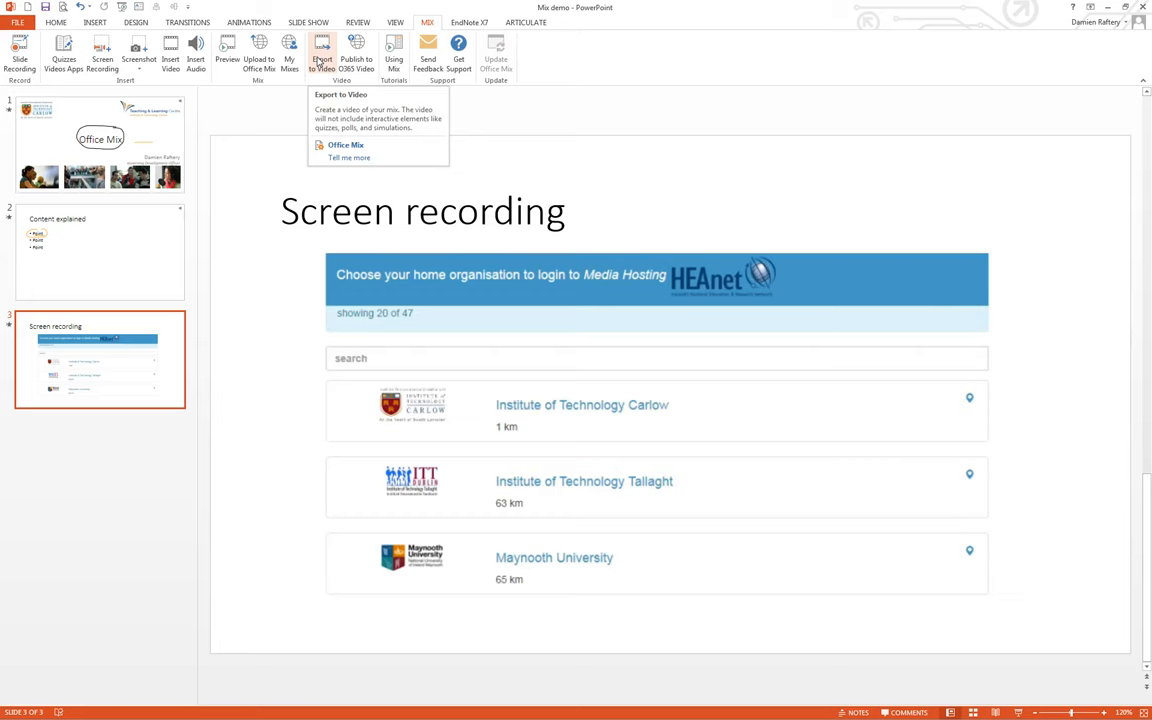
mouse_move(258, 50)
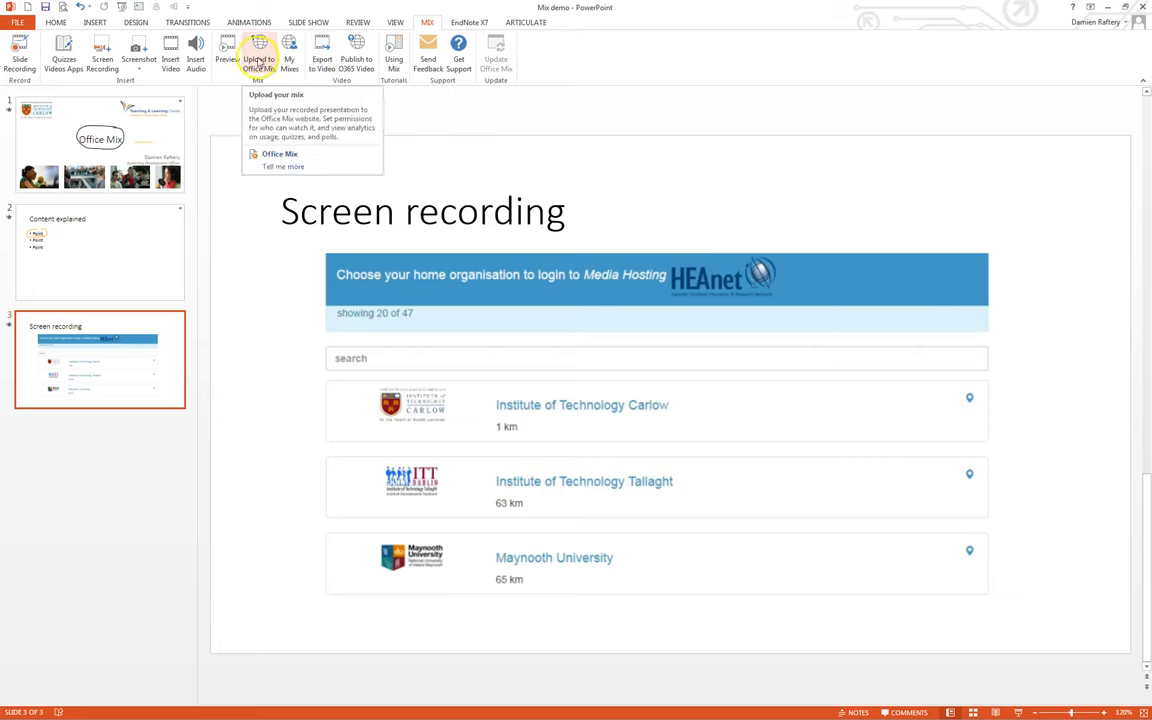